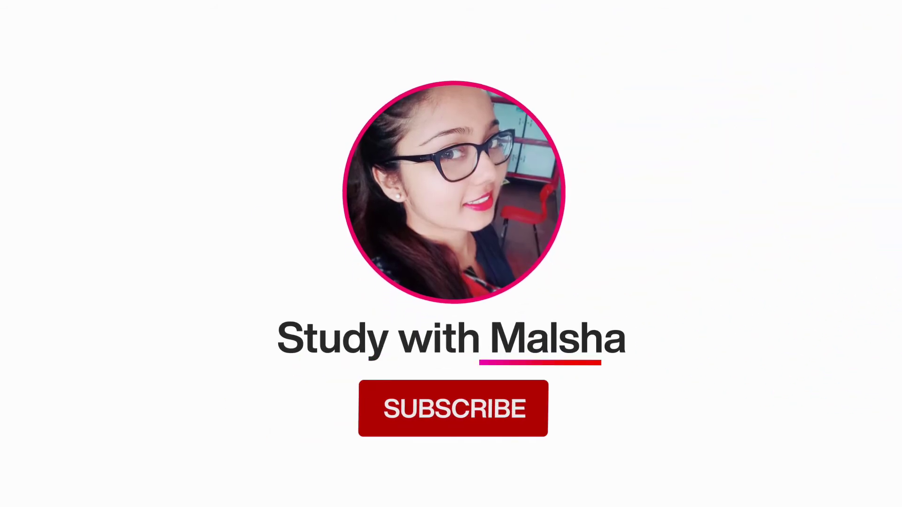
left_click(452, 408)
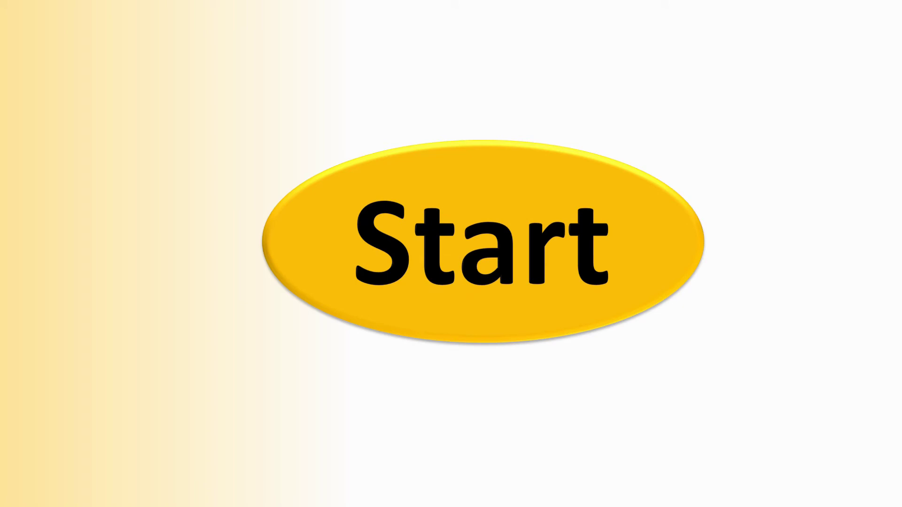
left_click(483, 242)
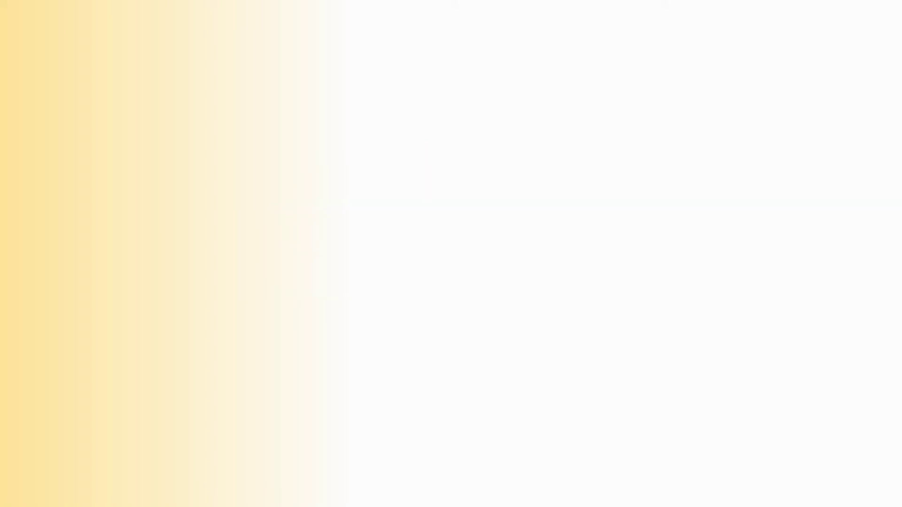